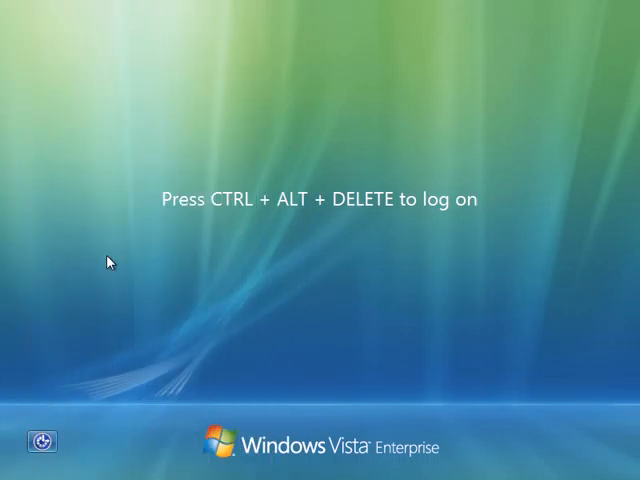
Log on to SEA-CL3V as Contoso\Administrator with its password.
key("ctrl+alt+delete")
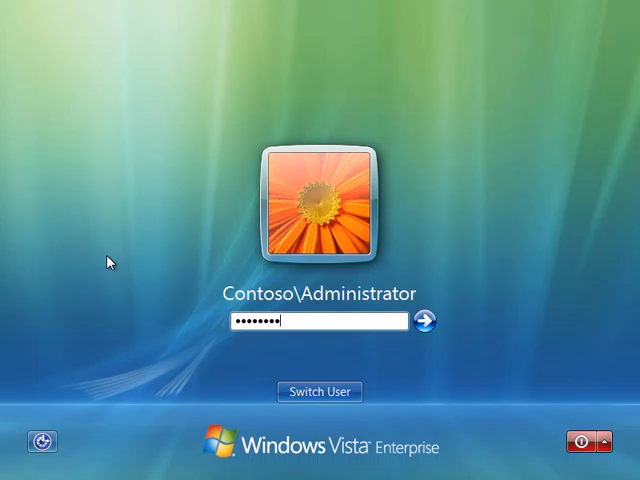
left_click(424, 322)
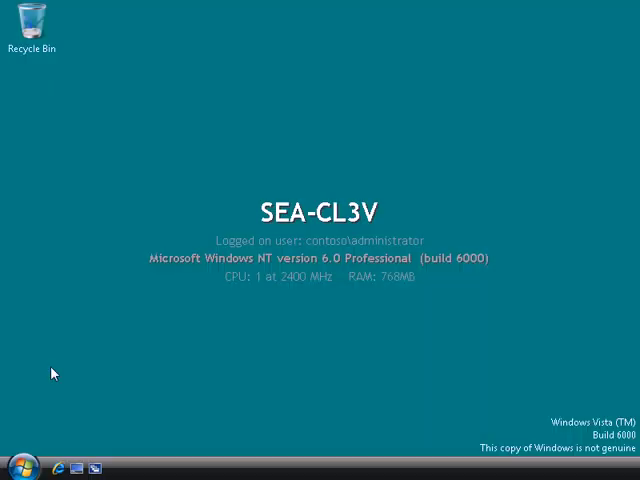
Launch Windows Easy Transfer by searching 'windows ea' in the Start menu.
left_click(17, 458)
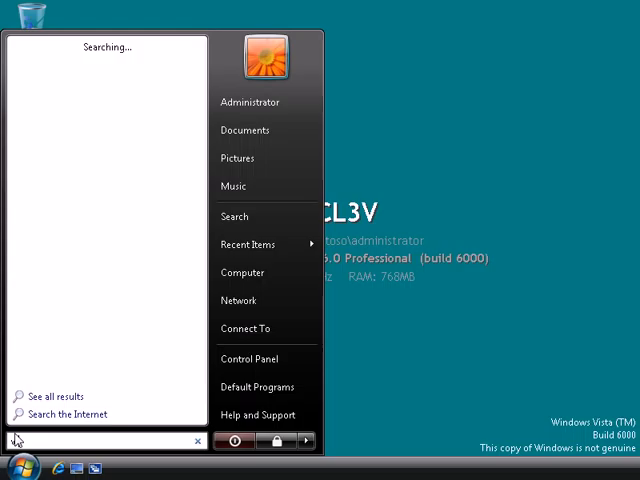
type("windows e")
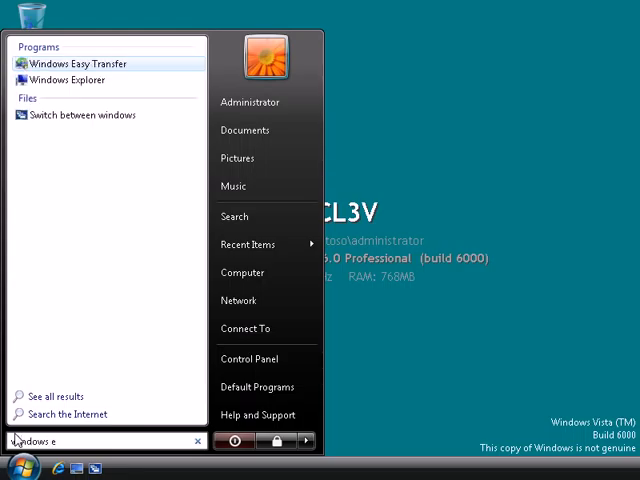
type("a")
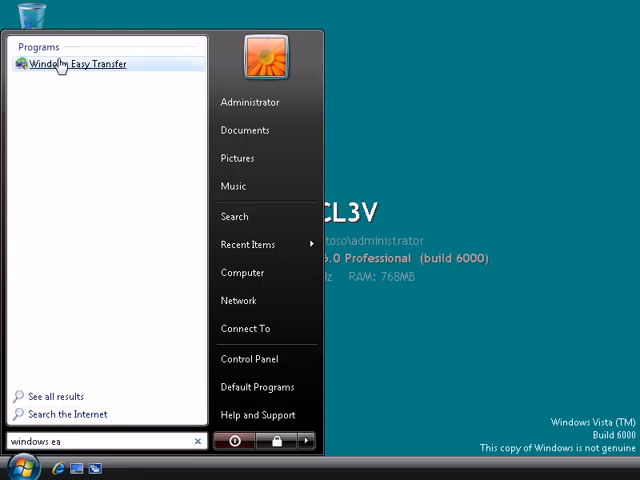
left_click(72, 63)
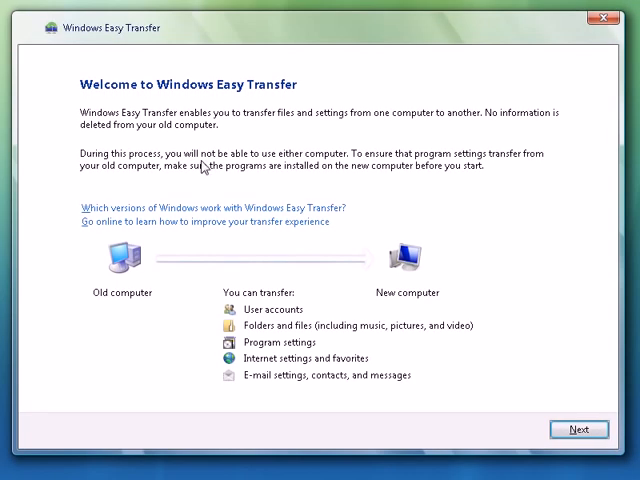
Start a new transfer as the new computer, without a cable, installing via a shared network folder.
left_click(580, 429)
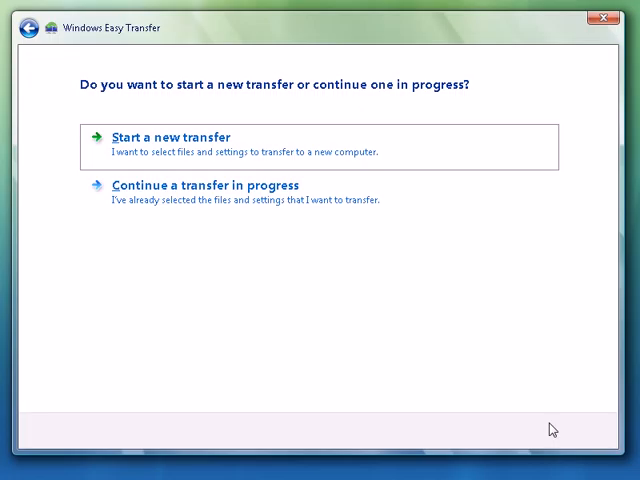
left_click(172, 137)
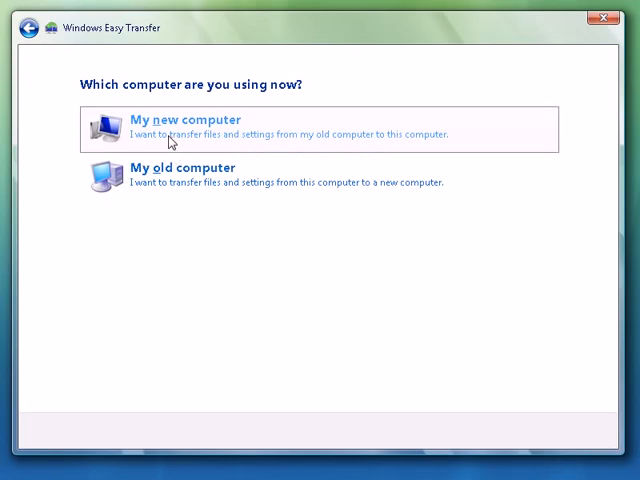
left_click(186, 120)
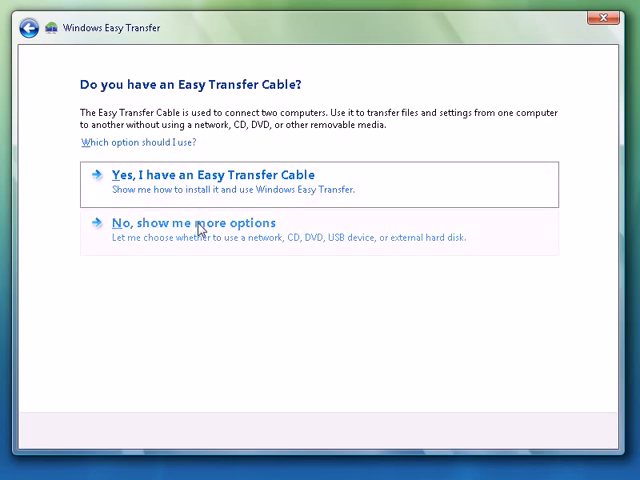
left_click(195, 222)
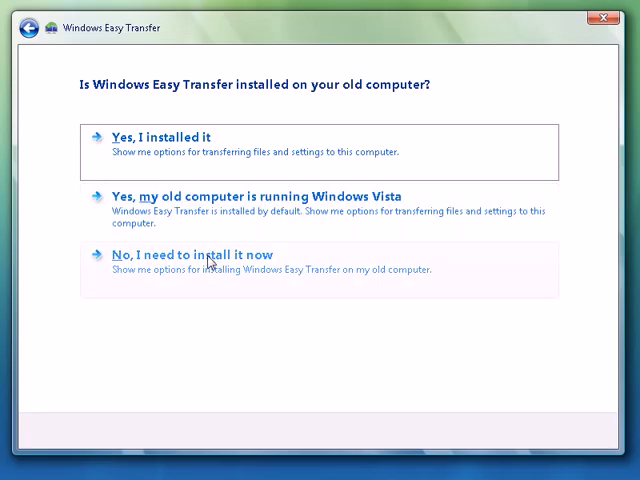
left_click(210, 255)
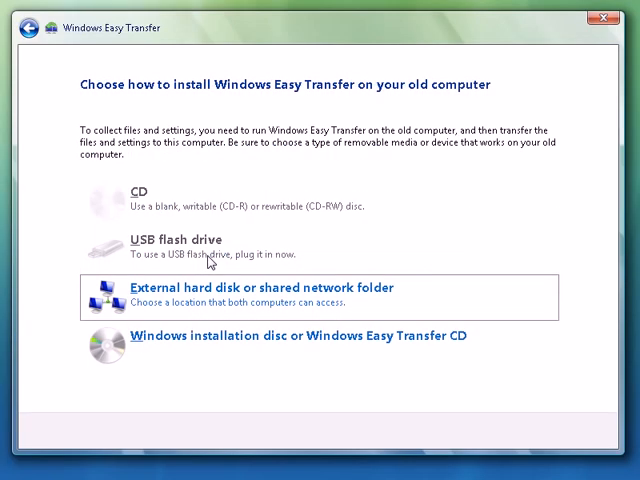
left_click(250, 288)
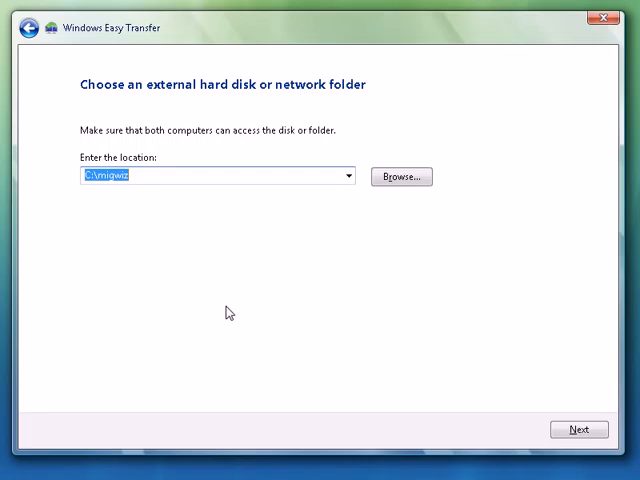
Copy the transfer program to \\sea-dc1\DesktopMigration and close the wizard.
type("\\\\sea")
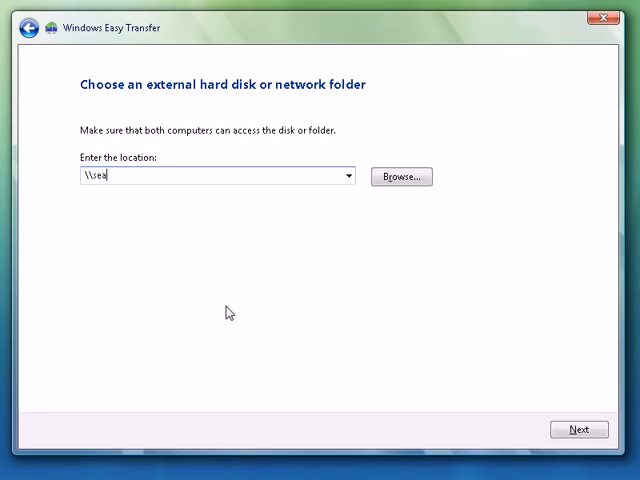
type("-dc1\\Desktop")
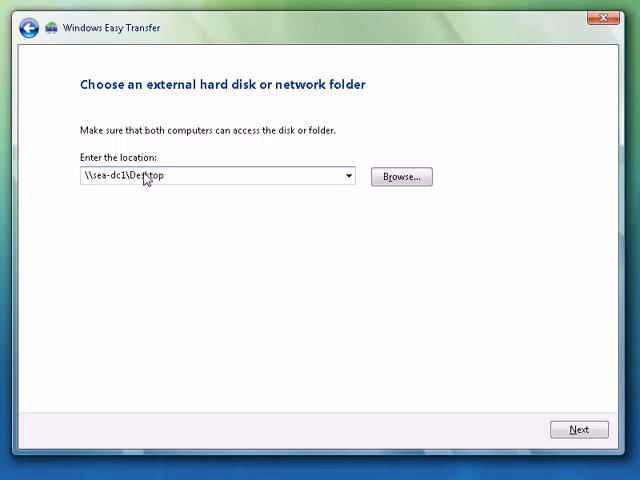
type("Migration")
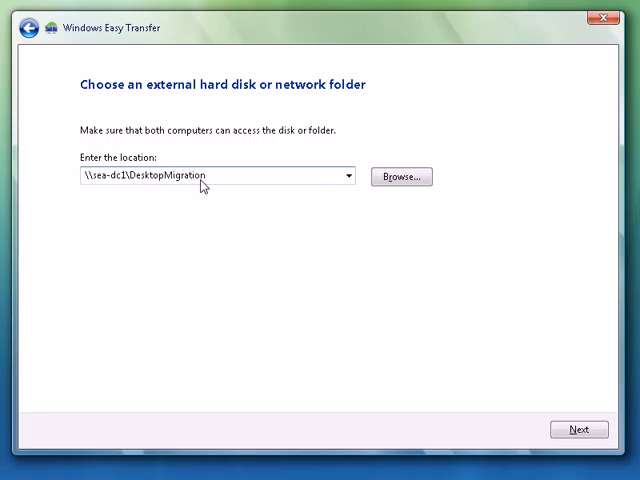
left_click(577, 429)
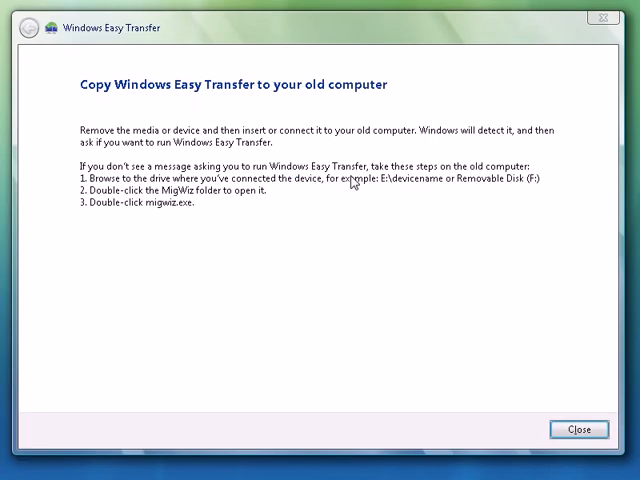
left_click(589, 429)
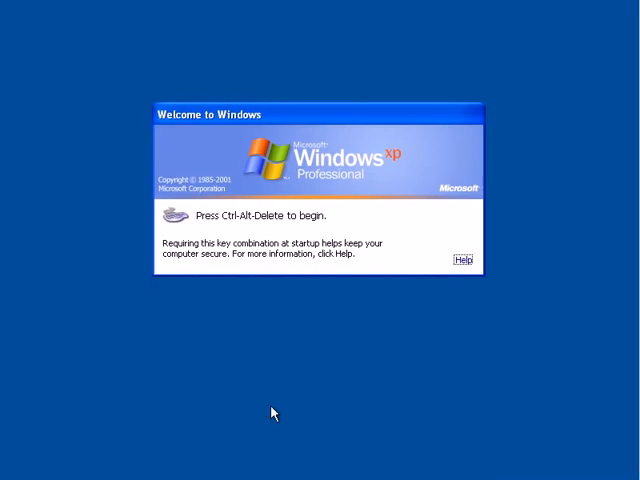
Log on to SEA-CL1XP as CONTOSO\Administrator.
key("Ctrl+Alt+Delete")
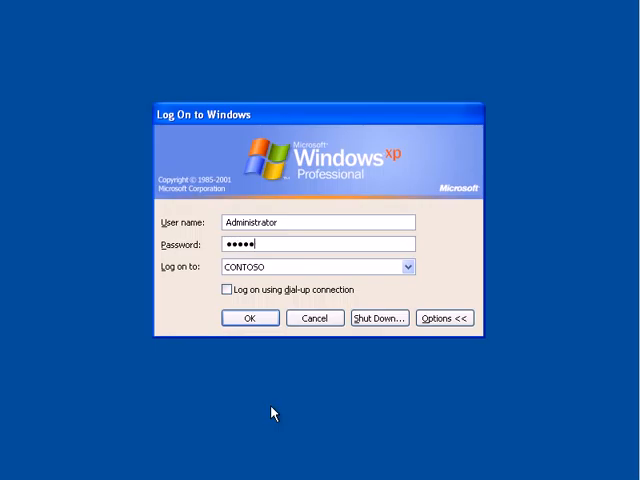
left_click(250, 318)
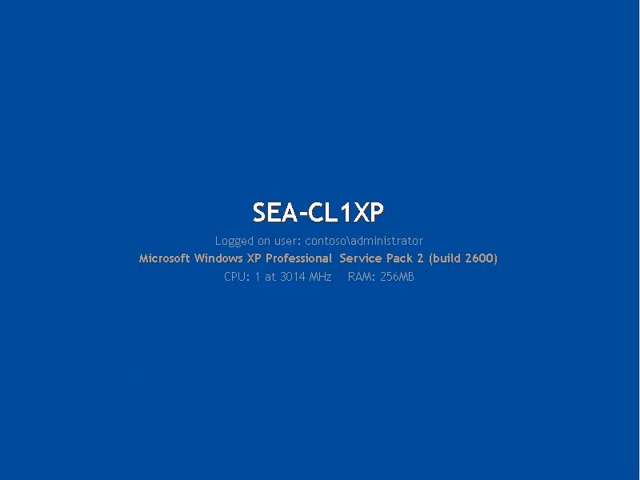
Run migwiz.exe from \\sea-dc1\DesktopMigration through the XP Run dialog.
left_click(30, 467)
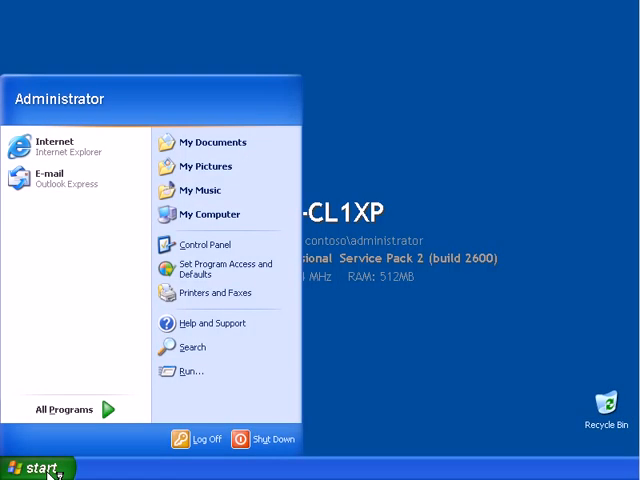
left_click(190, 372)
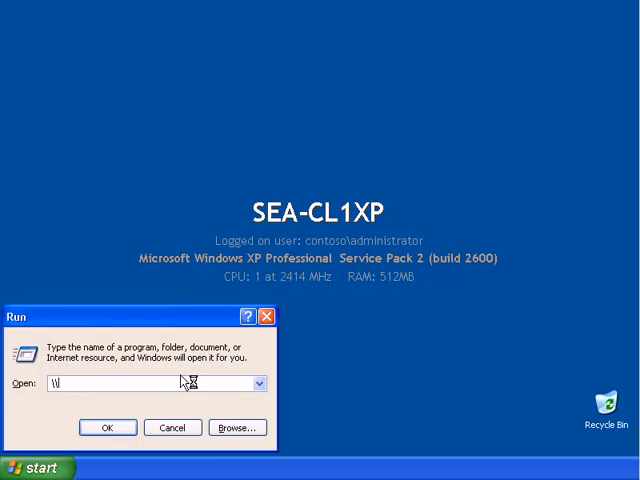
type("\\\\sea-dc")
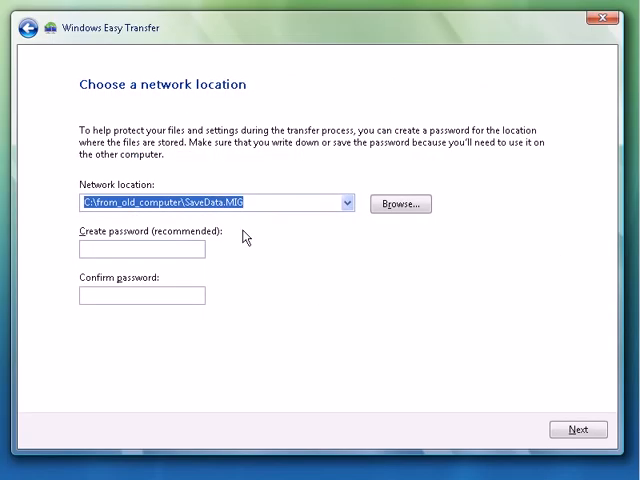
Save the transfer to \\sea-dc1\DesktopMigration\CL1CP protected with a password.
type("\\\\sea")
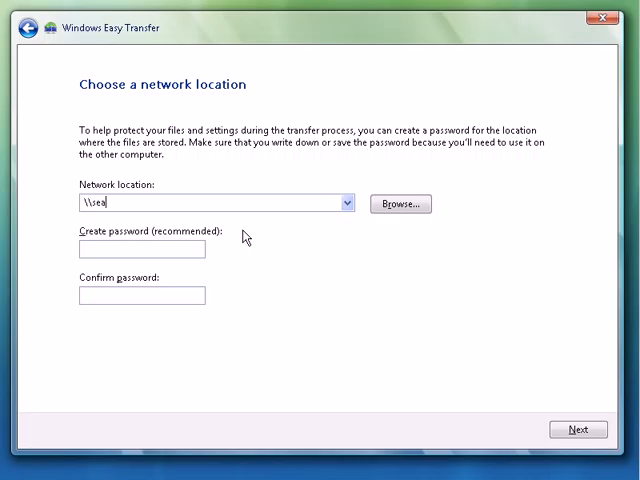
type("-dc1\\")
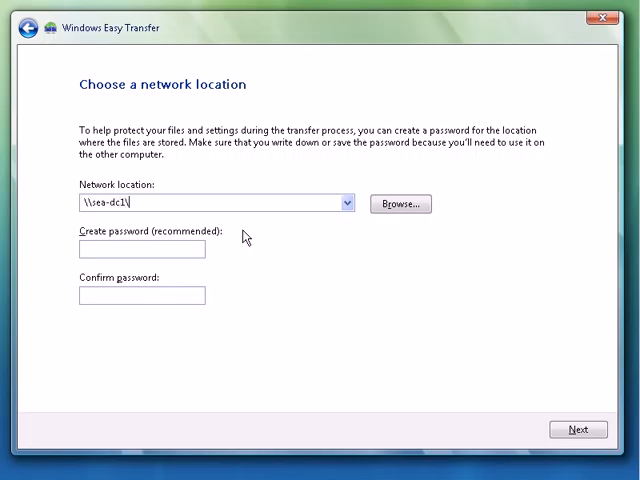
type("Desk")
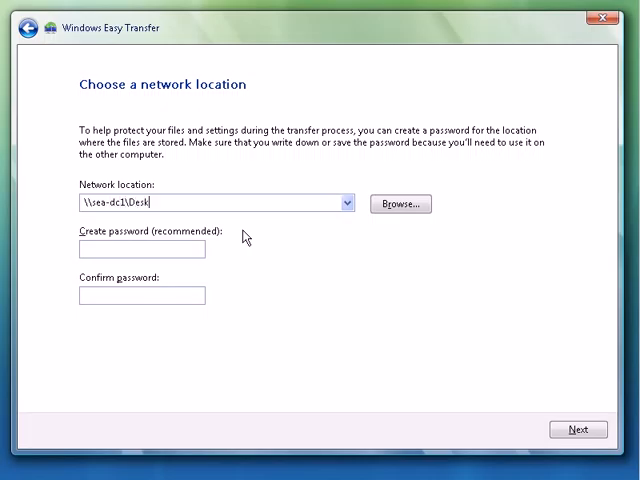
type("top")
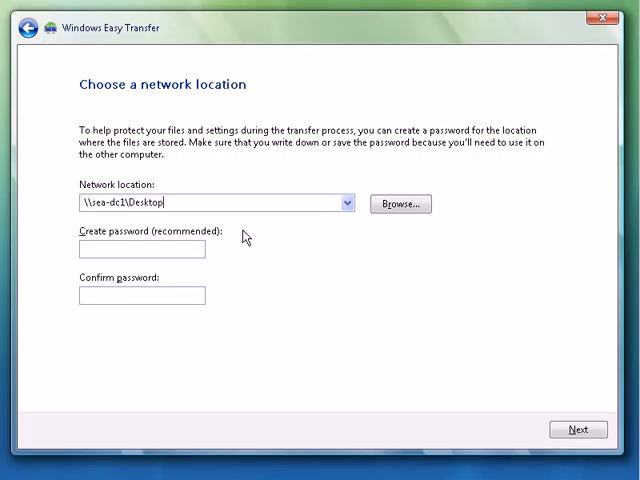
type("Mig")
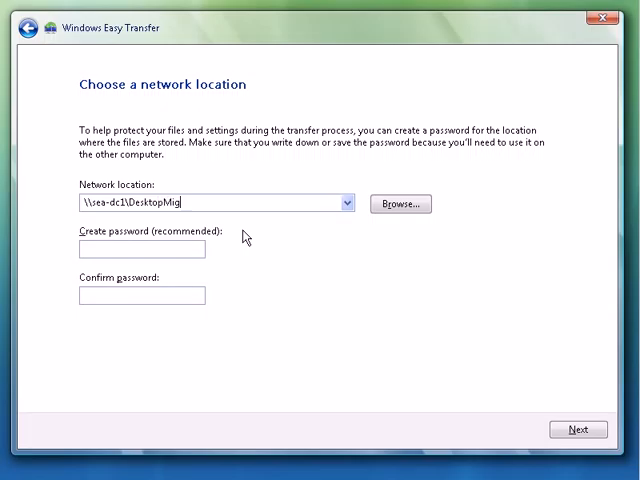
type("ration")
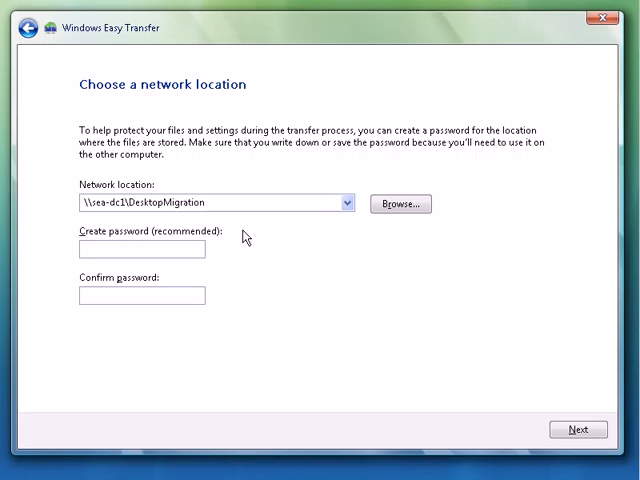
type("\\C")
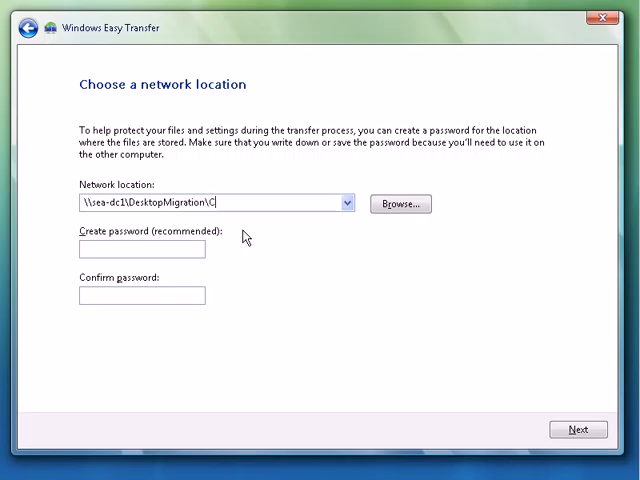
type("L1")
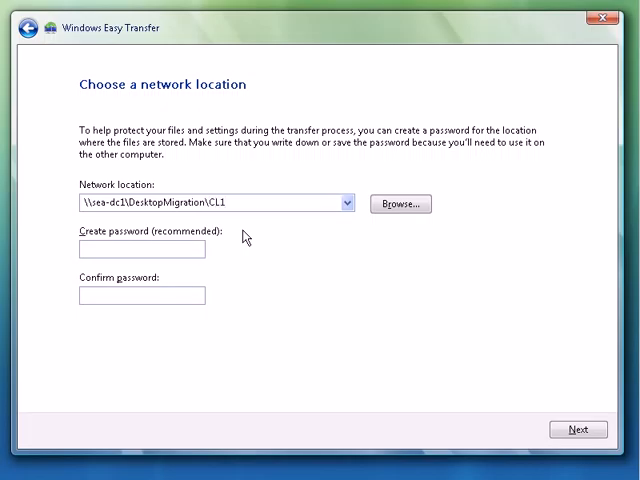
type("CP")
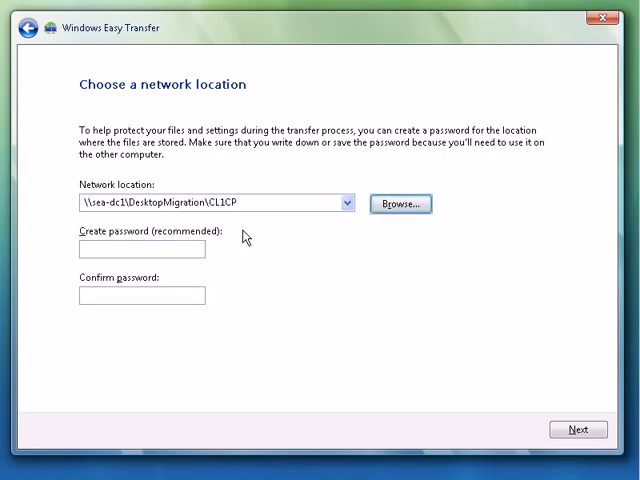
left_click(141, 249)
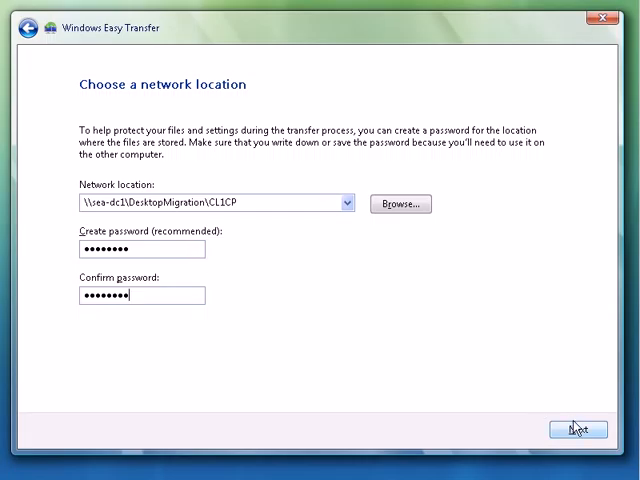
left_click(577, 430)
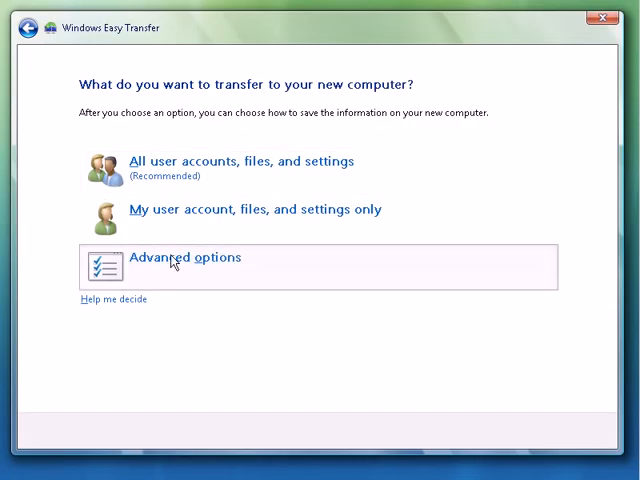
Exclude the CONTOSO and SEA-CL1XP Administrator accounts in Advanced options and save the data.
left_click(184, 257)
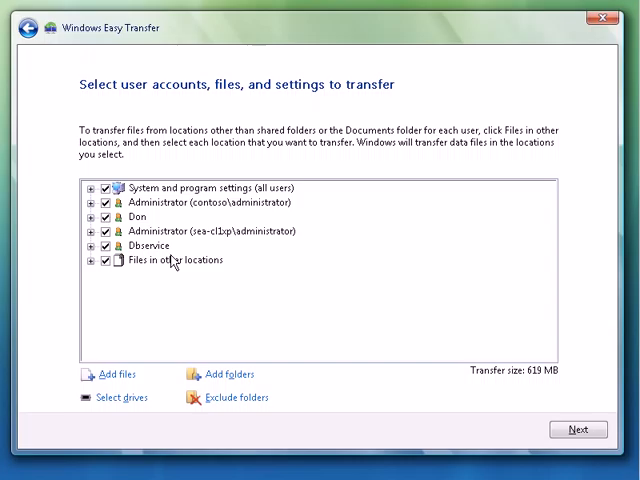
left_click(101, 202)
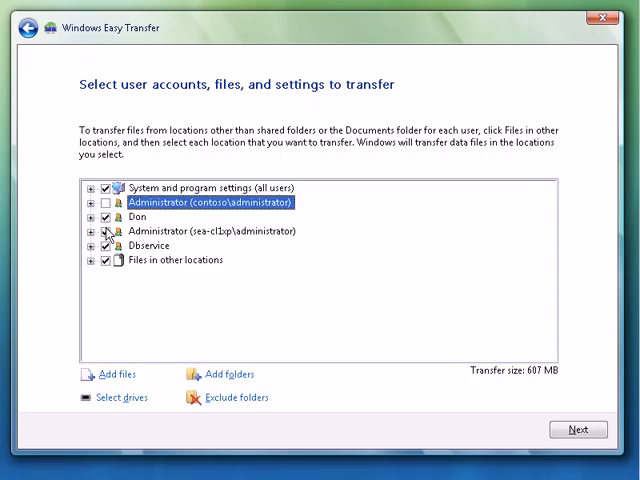
left_click(91, 274)
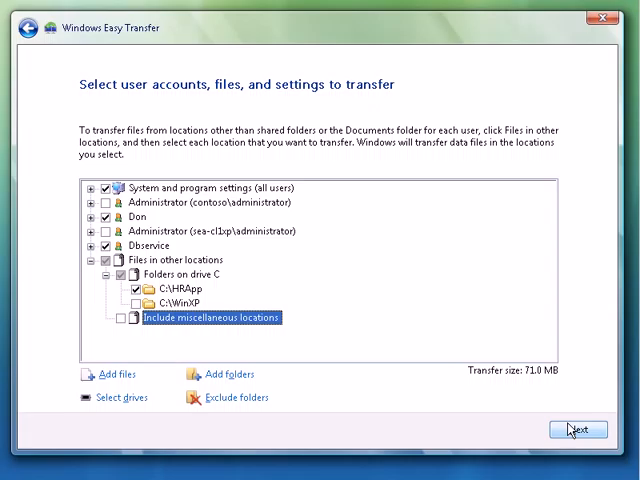
left_click(584, 426)
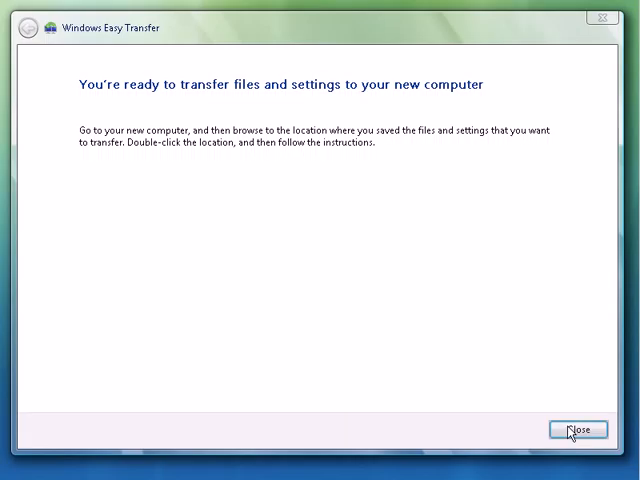
Close the XP wizard and reopen Windows Easy Transfer from the Vista Start menu.
left_click(586, 436)
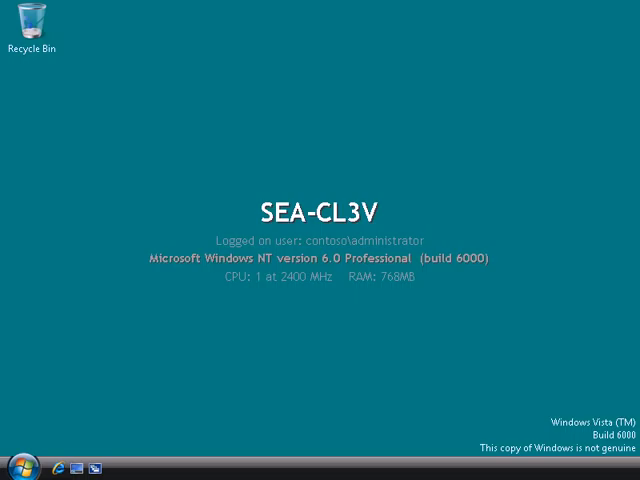
left_click(19, 460)
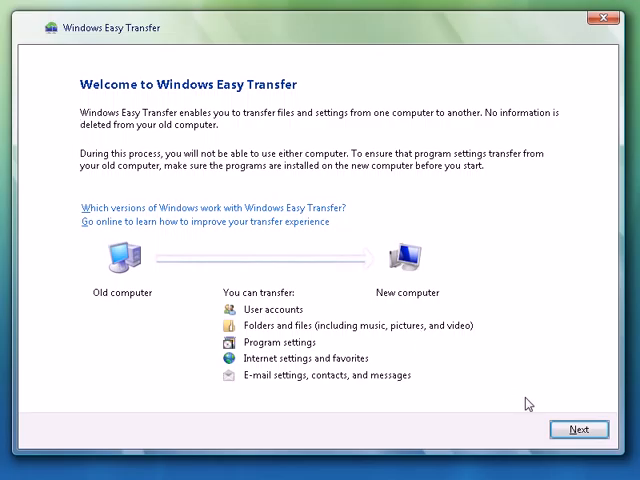
Continue the transfer in progress, loading CL1CP.MIG from the share with its password.
left_click(584, 429)
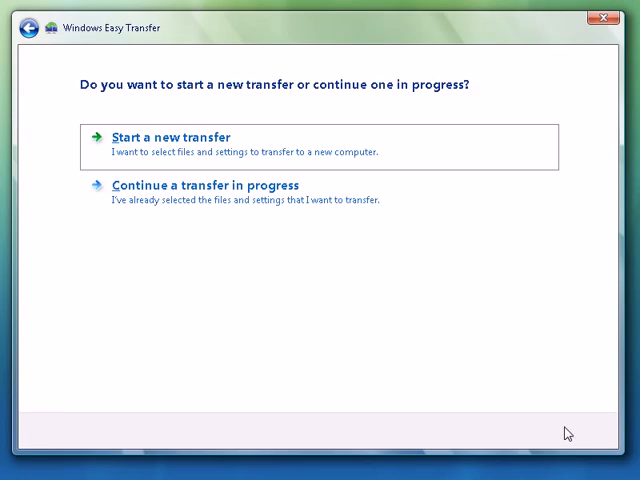
left_click(160, 137)
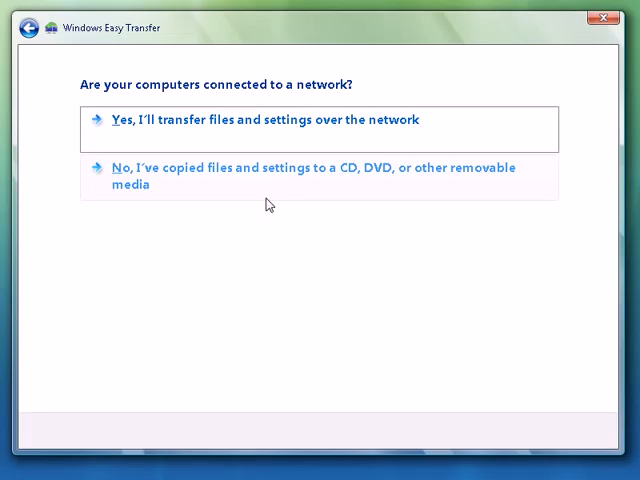
mouse_move(264, 188)
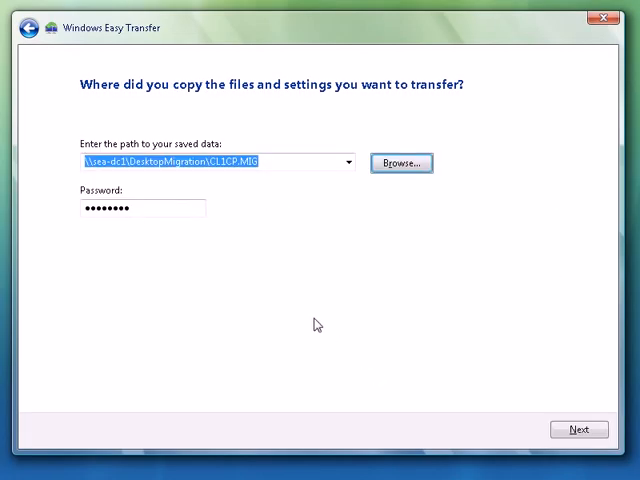
left_click(580, 429)
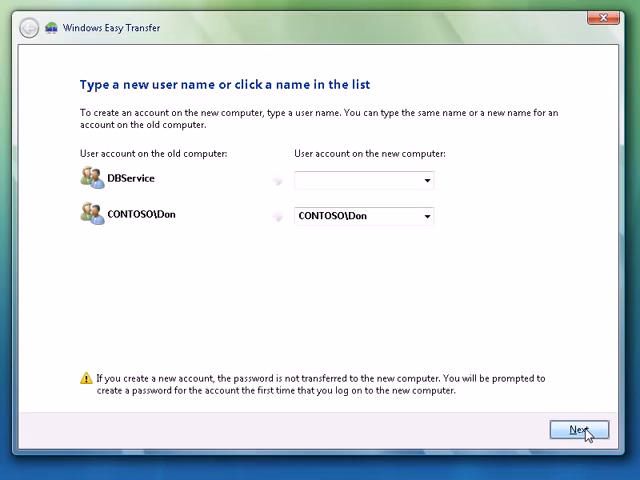
Map the old DBService account to a new 'DBService' account and proceed to the 71.0 MB review.
left_click(429, 180)
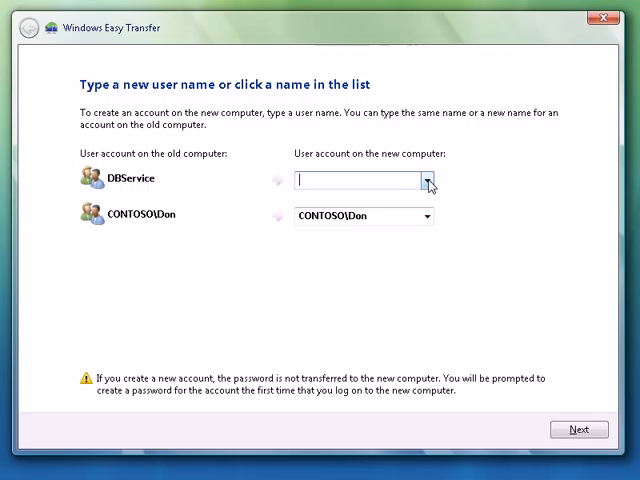
type("DBSe")
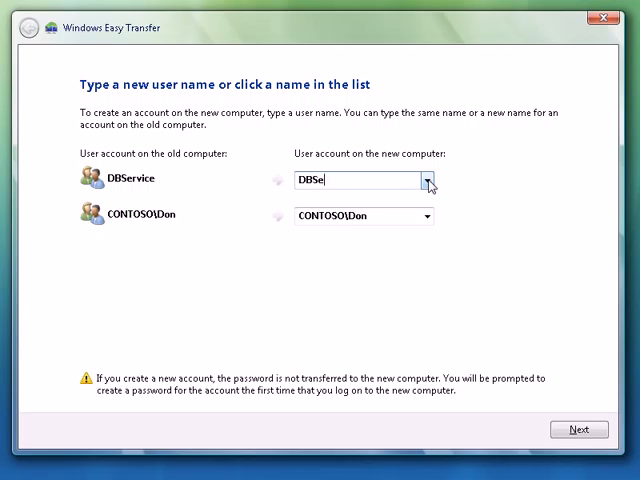
type("rvice")
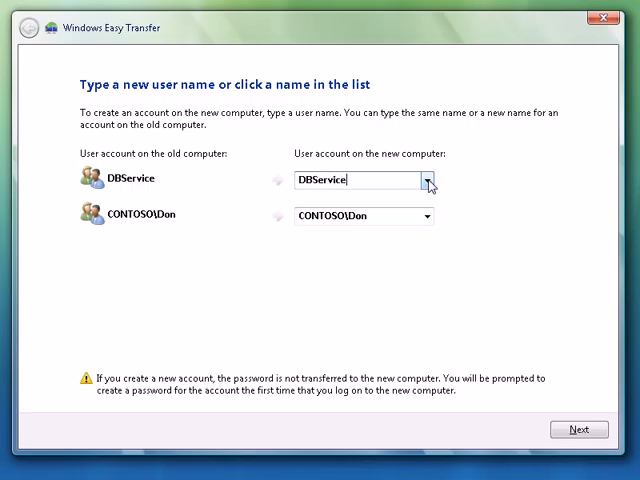
mouse_move(431, 193)
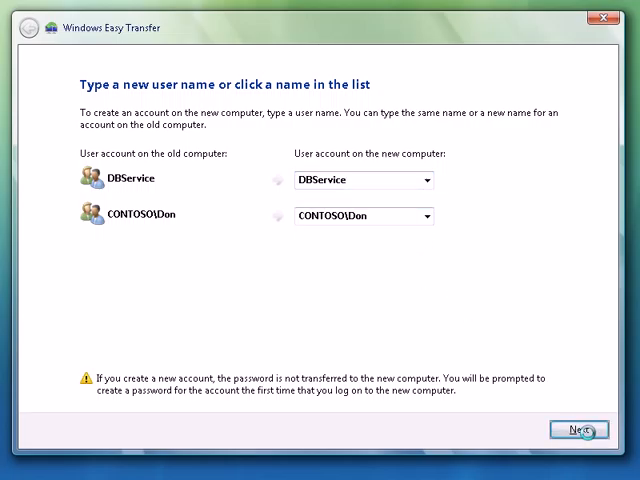
left_click(580, 430)
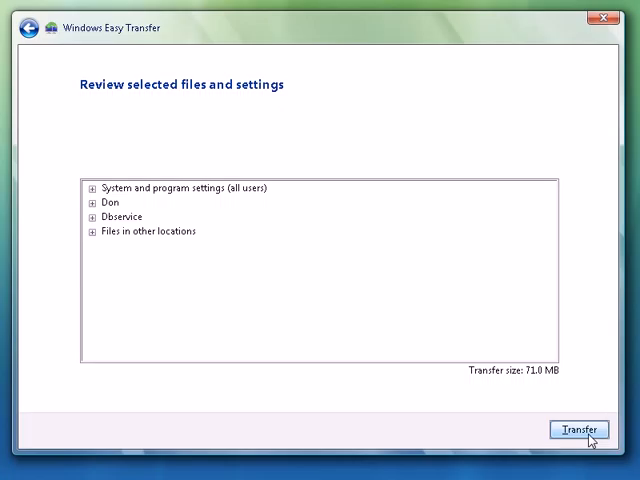
Transfer the 2 accounts, 41 files and 14 folders, then close and log off.
left_click(589, 430)
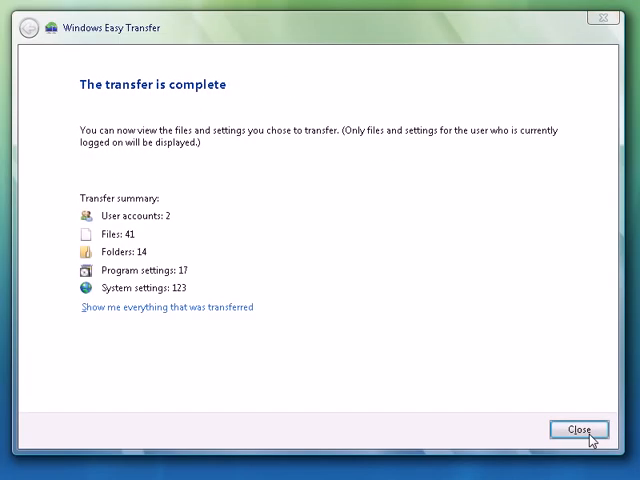
left_click(579, 428)
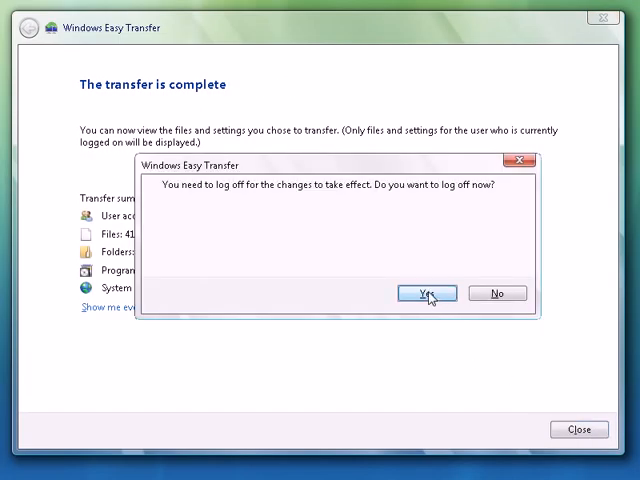
left_click(432, 293)
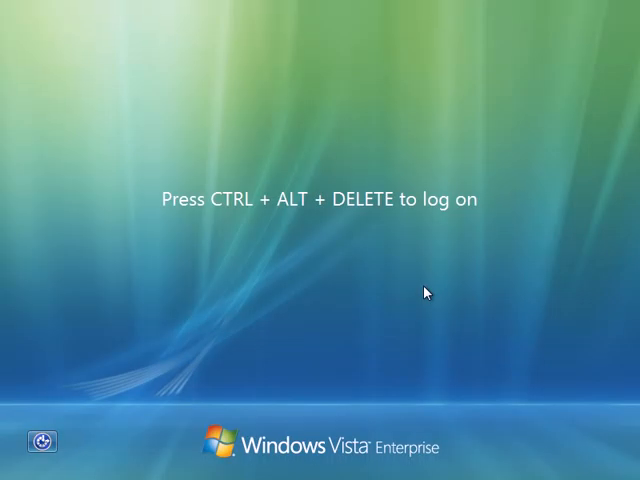
Log on as Other User 'don' with his password from the Vista sign-on screen.
key("Ctrl+Alt+Delete")
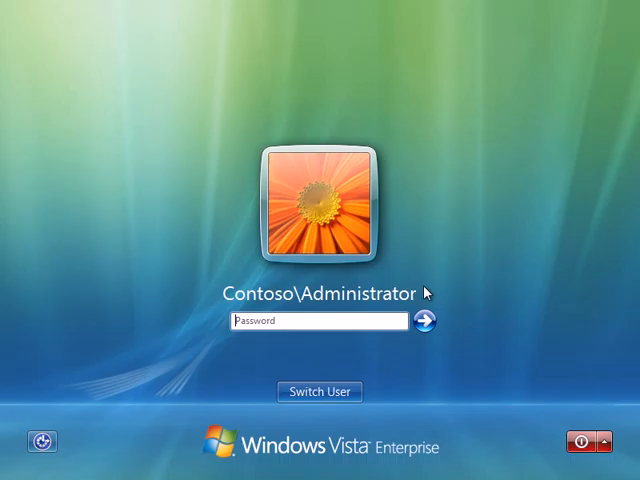
left_click(319, 391)
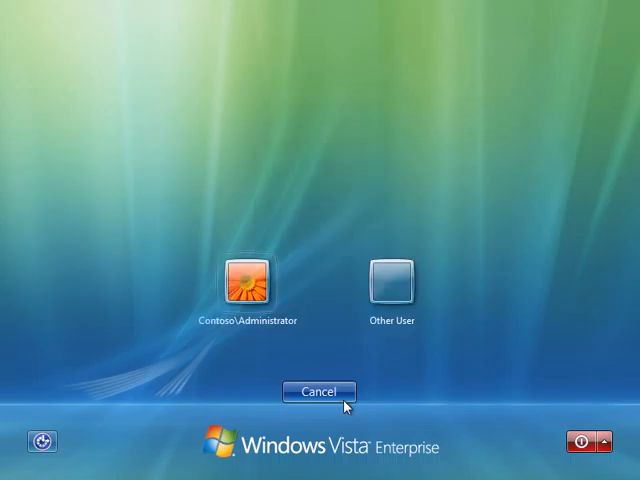
left_click(395, 278)
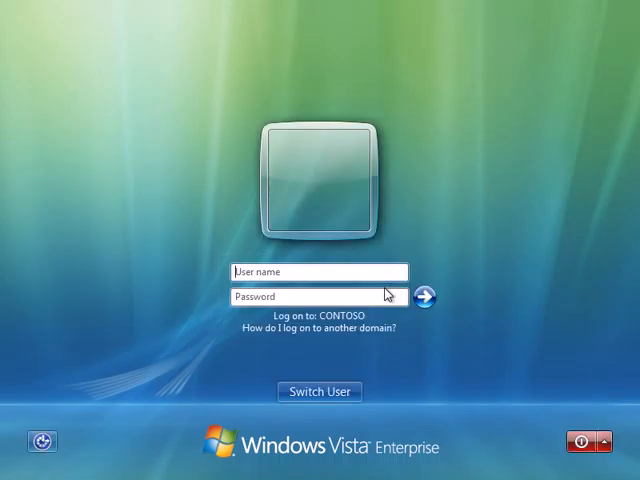
type("don")
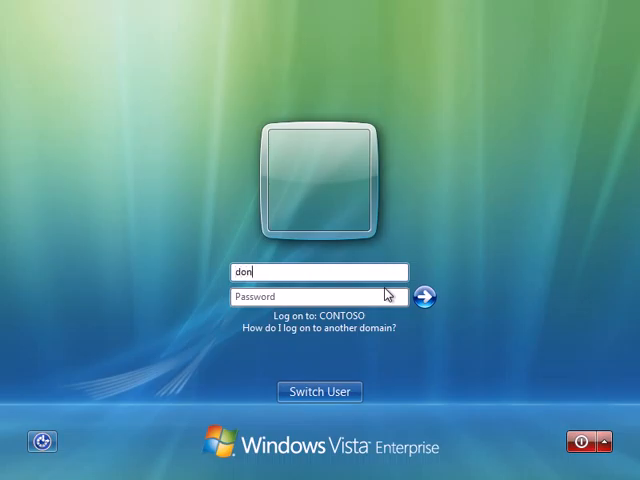
type("••")
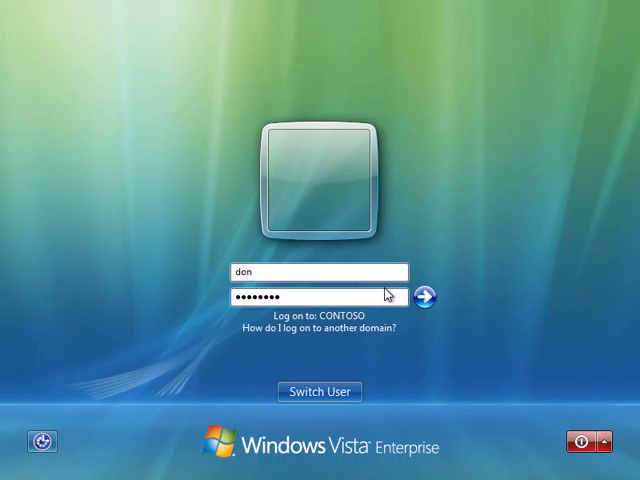
left_click(442, 298)
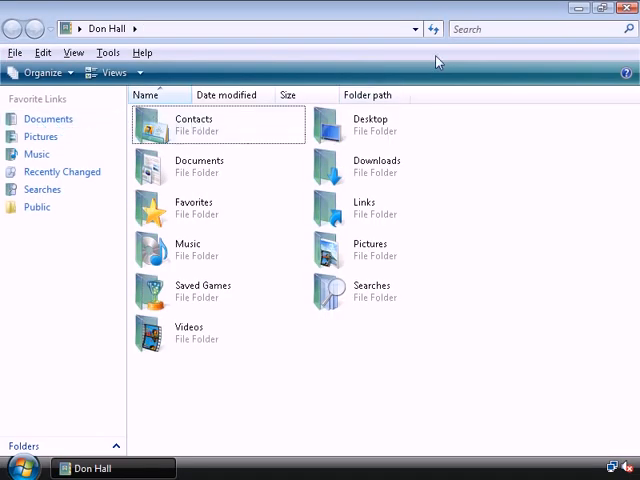
mouse_move(41, 137)
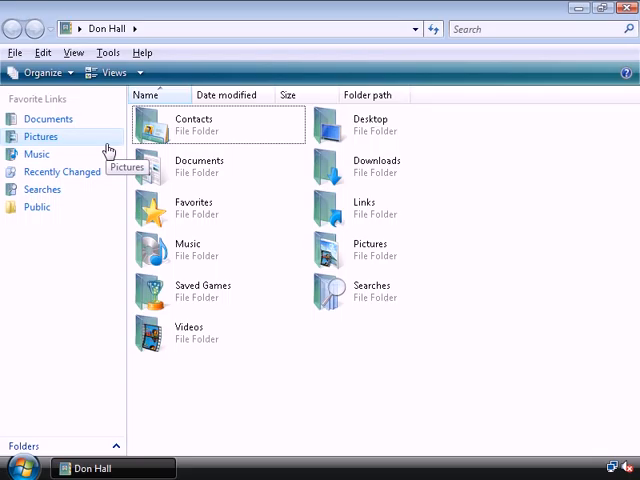
Browse Computer to Local Disk (C:) and open the migrated HRApp folder.
left_click(627, 11)
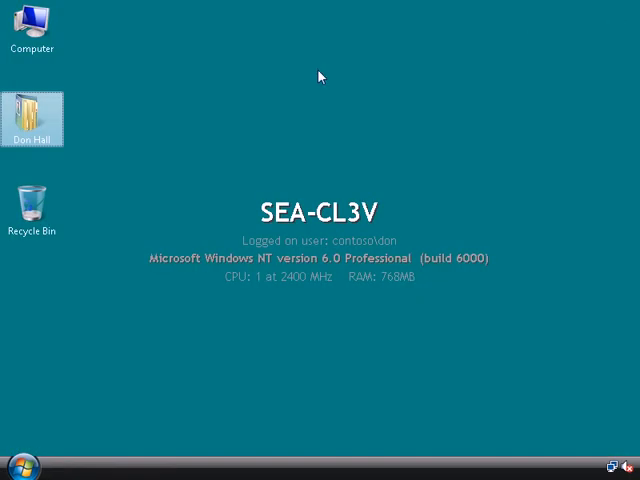
double_click(33, 30)
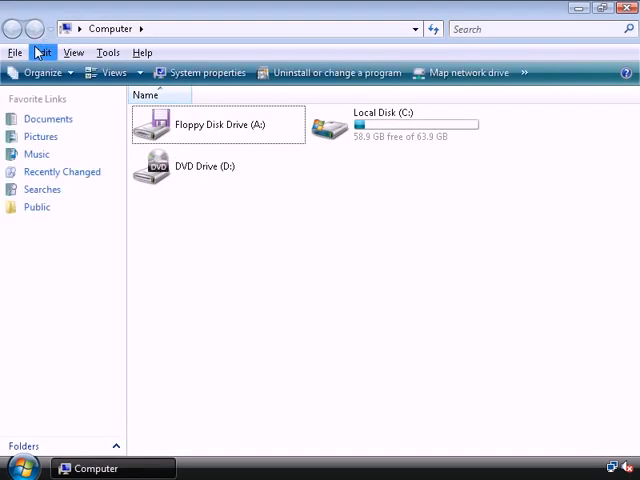
double_click(375, 118)
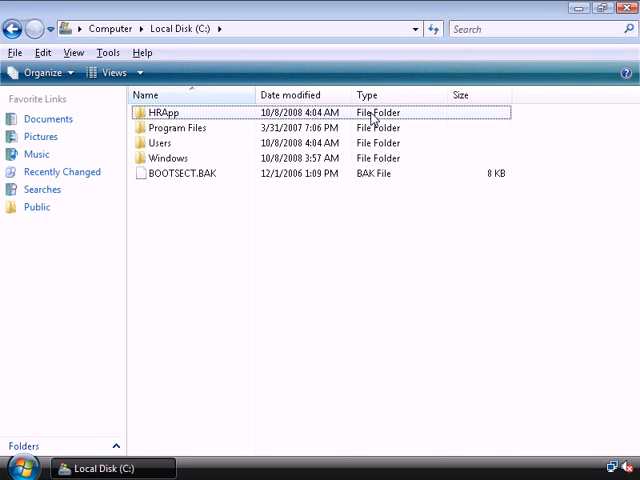
double_click(163, 112)
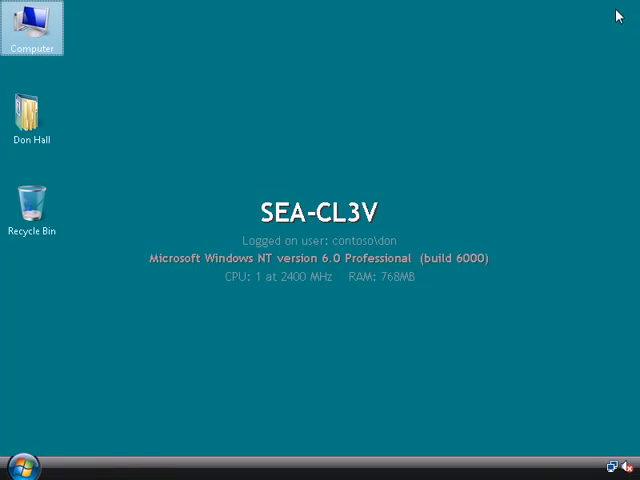
mouse_move(248, 262)
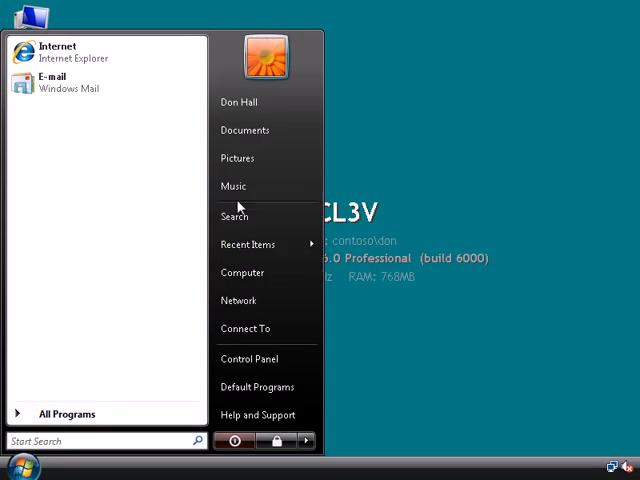
Open Manage from Computer, show Local Users and Groups, and select DBService.
right_click(242, 272)
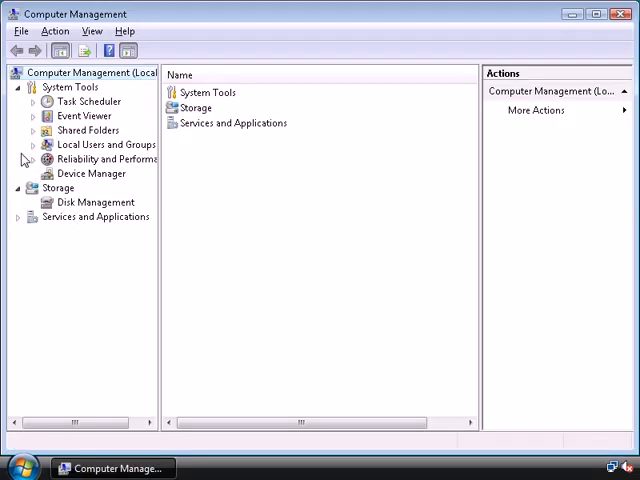
left_click(86, 159)
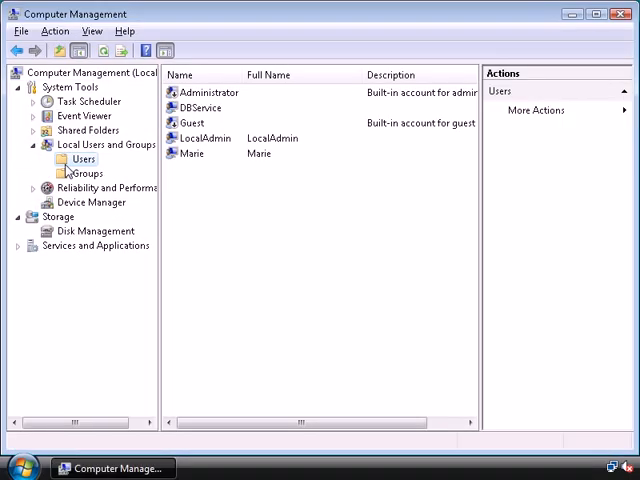
left_click(205, 108)
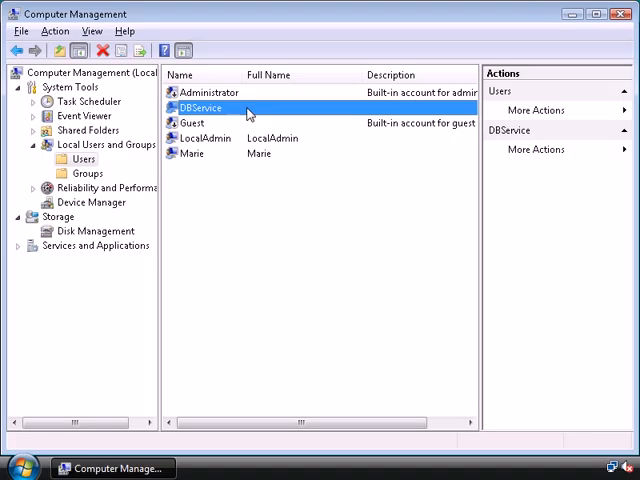